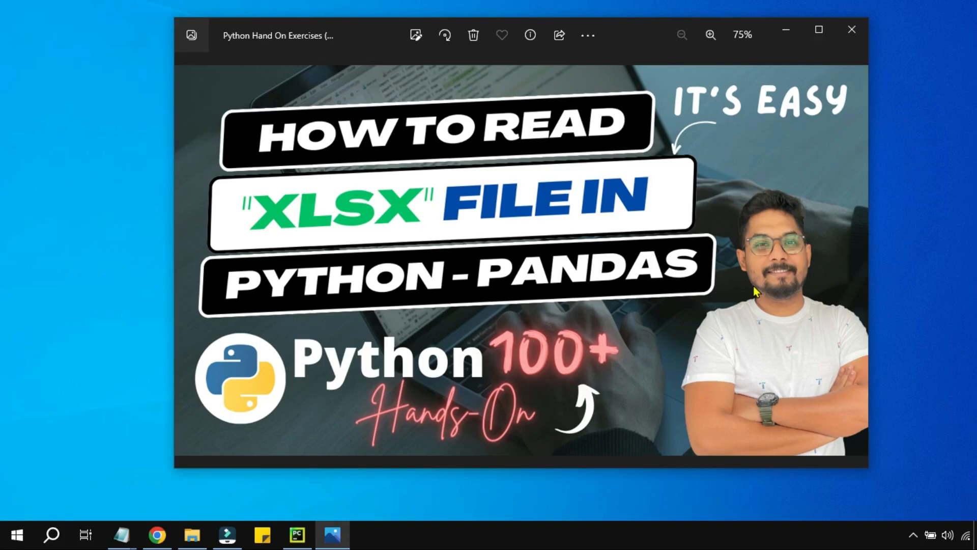
pyautogui.moveTo(753, 290)
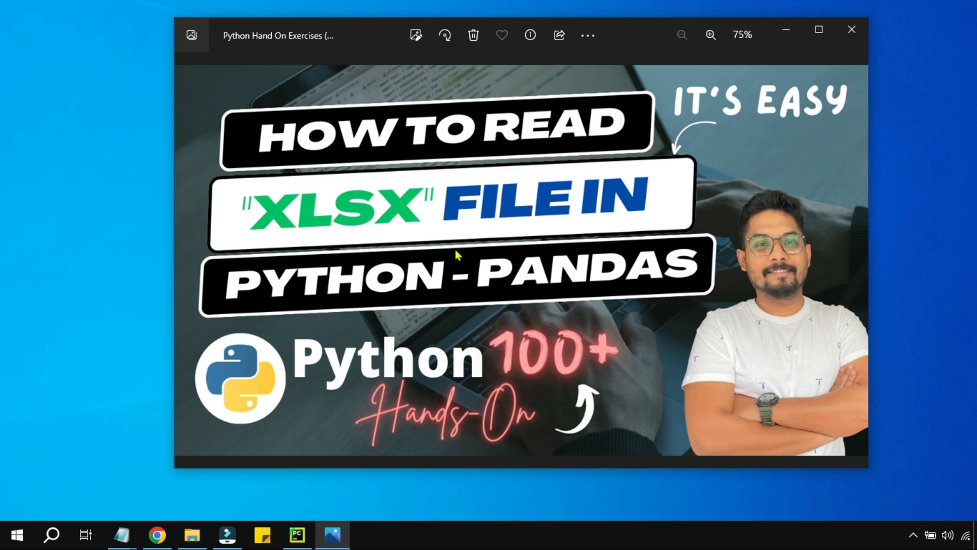
pyautogui.moveTo(191, 534)
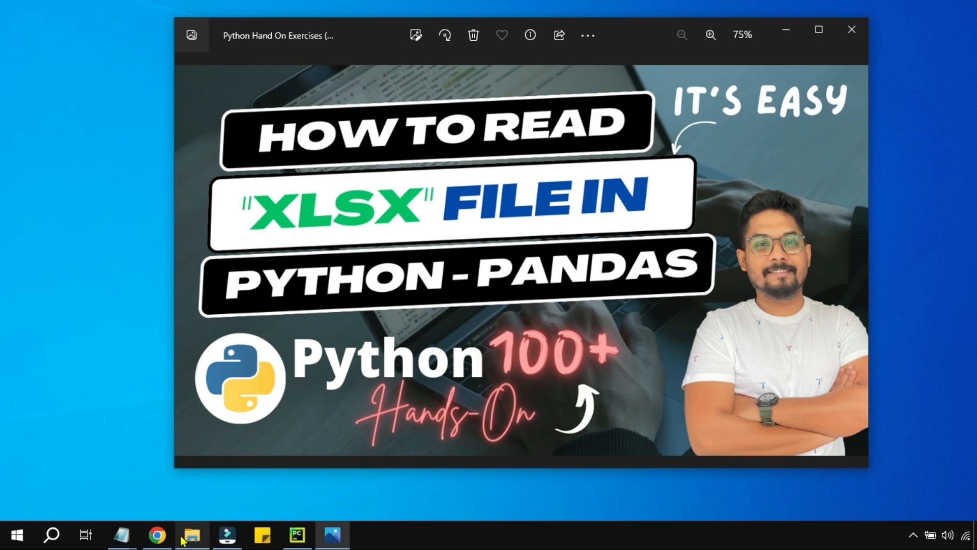
# Preview Sheet3 of Automate With Rakesh.xlsx in Documents, highlighting its ID, Name and Age rows.
pyautogui.click(192, 534)
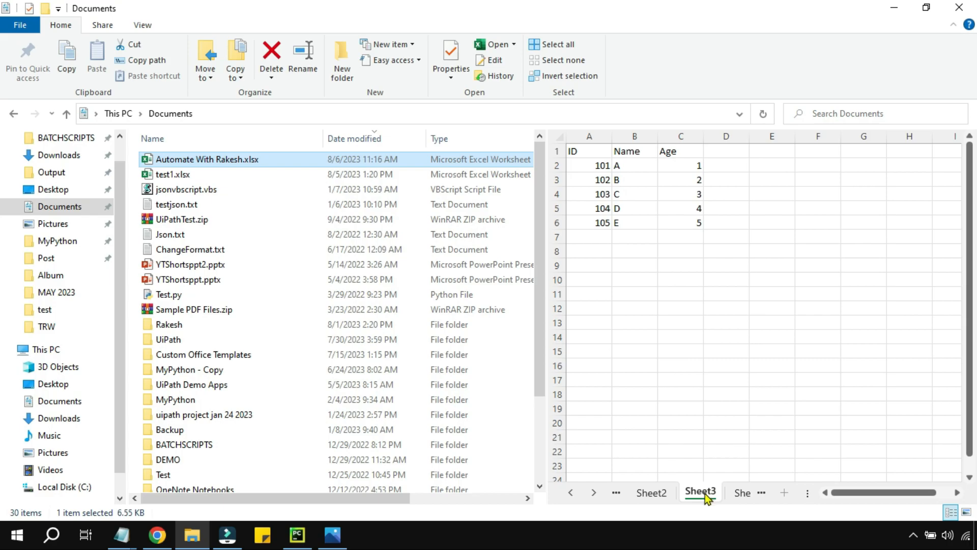
pyautogui.click(589, 135)
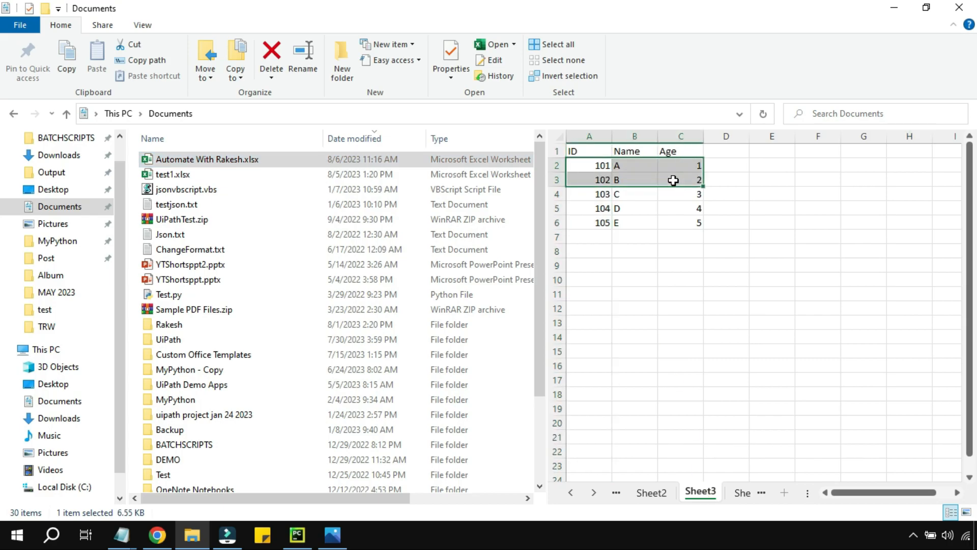
pyautogui.click(680, 165)
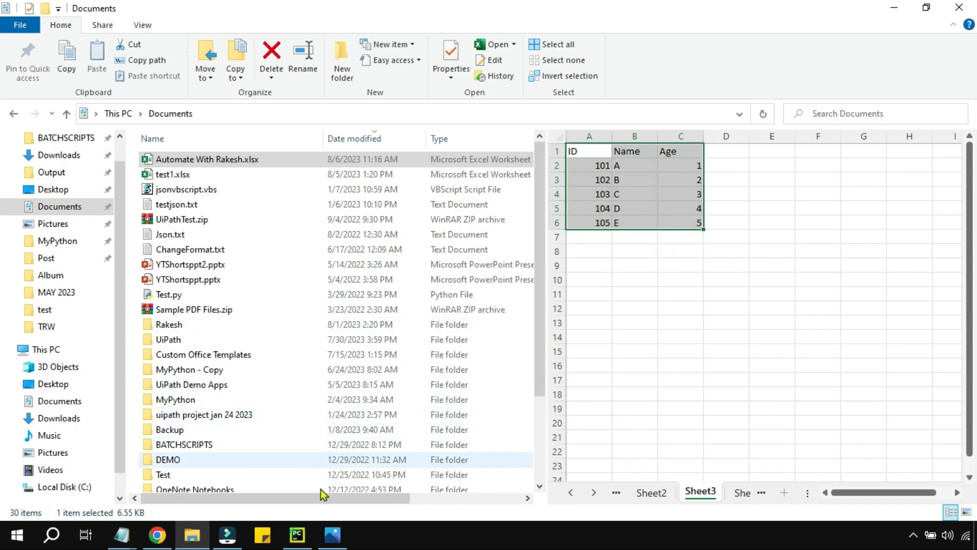
pyautogui.click(298, 534)
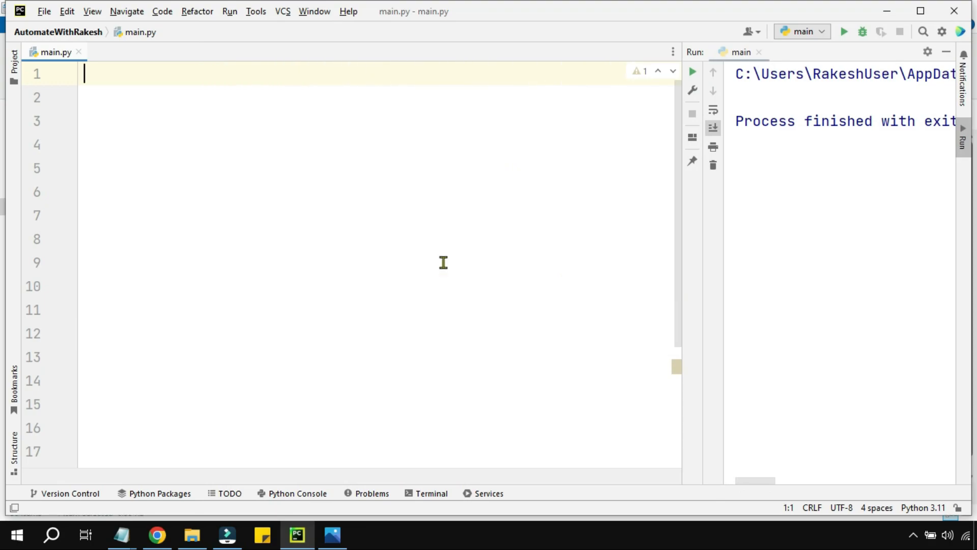
# Write 'import pandas as pd' in main.py and start a 'File_Path=' assignment below it.
pyautogui.write('import pand')
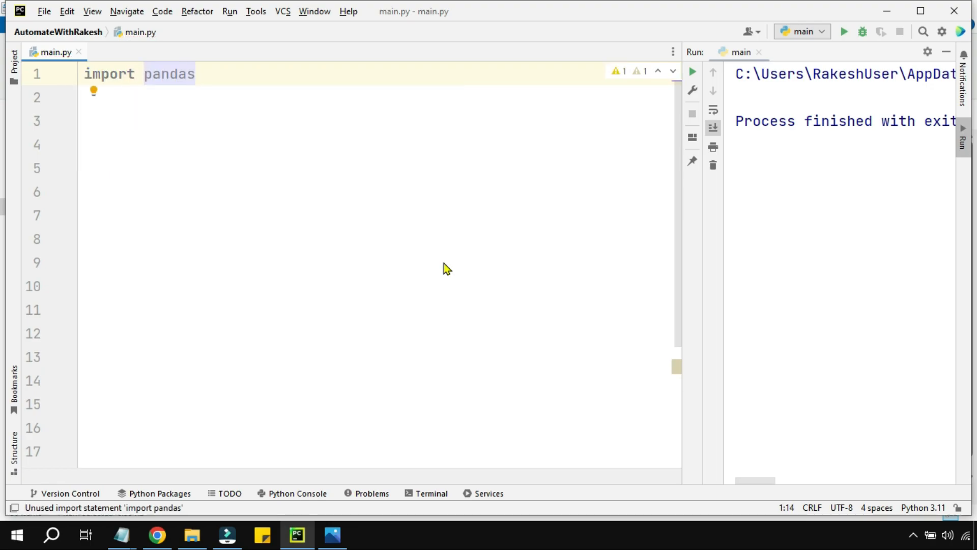
pyautogui.write('as pd')
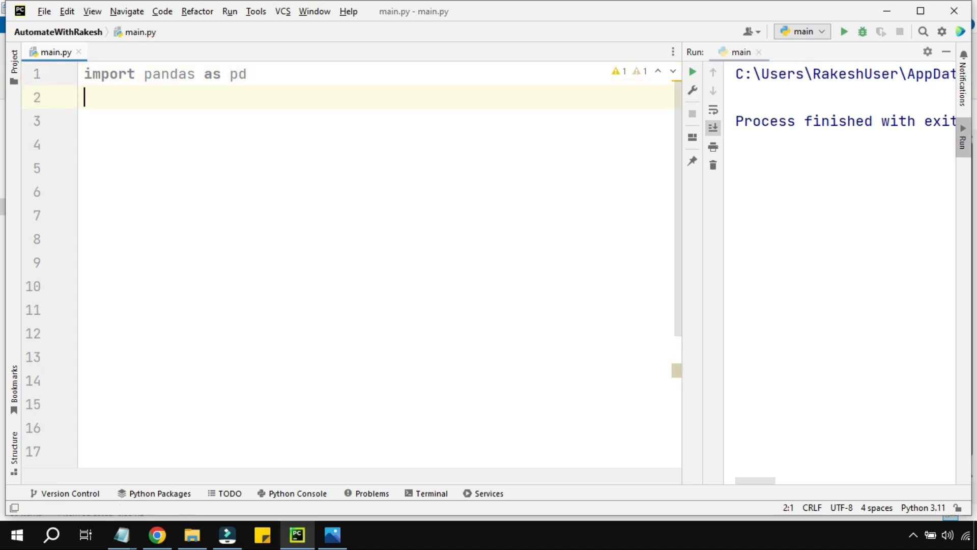
pyautogui.press('ctrl+a')
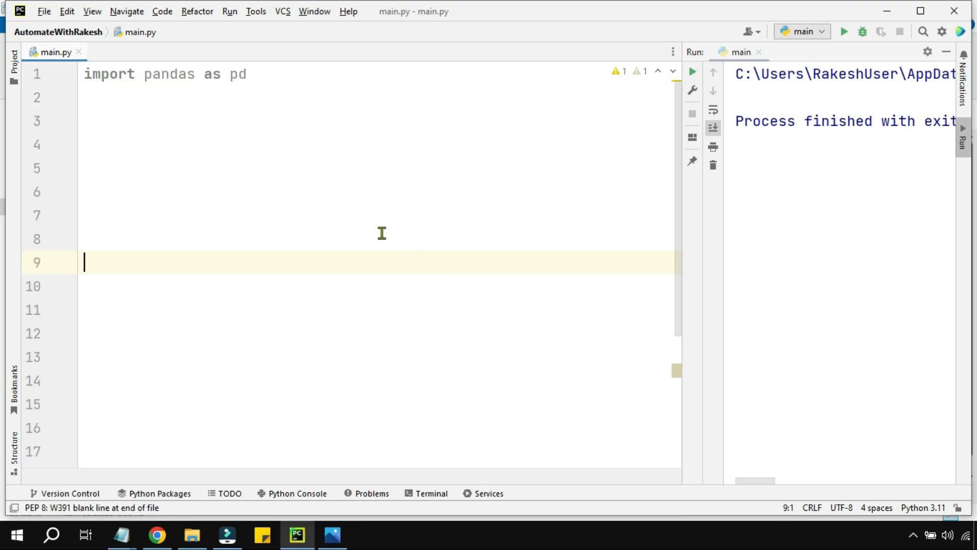
pyautogui.write('F')
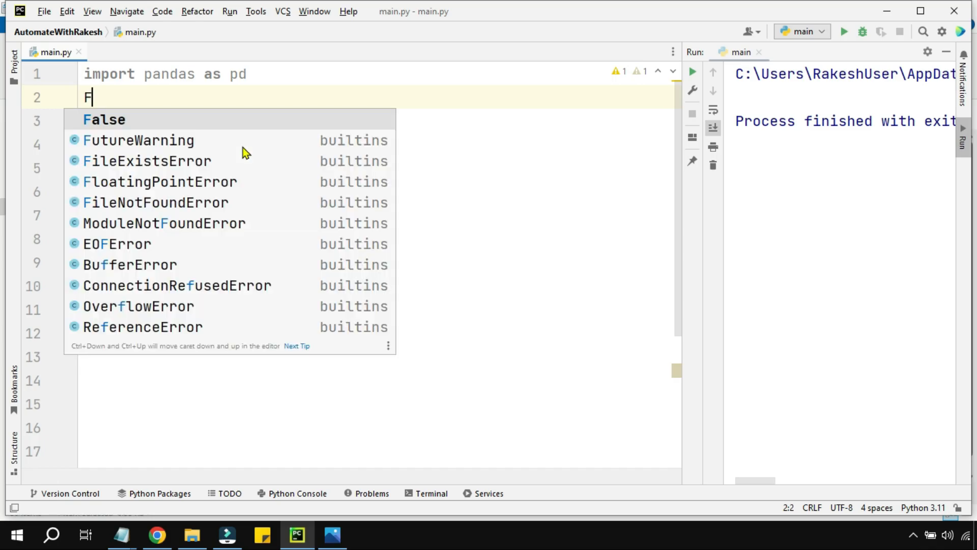
pyautogui.write('ile_')
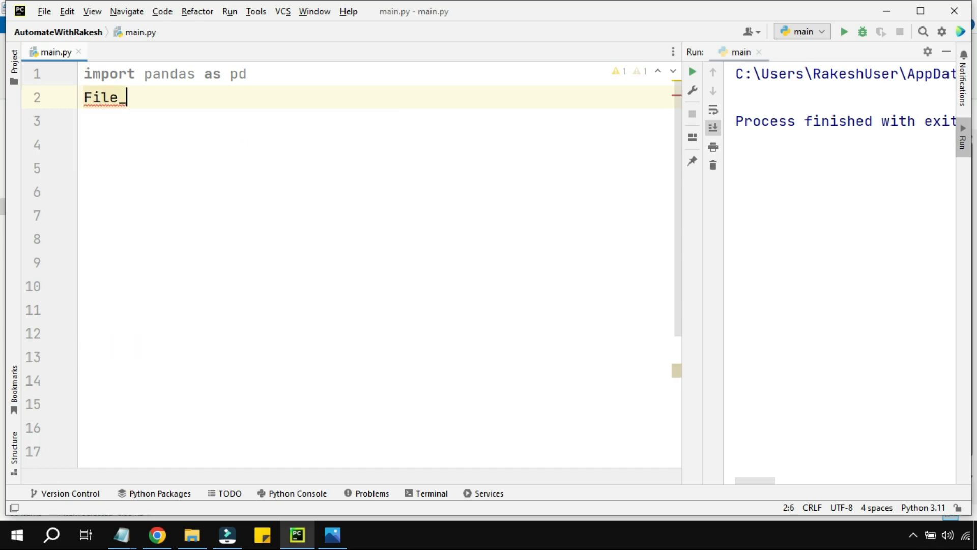
pyautogui.write('Path')
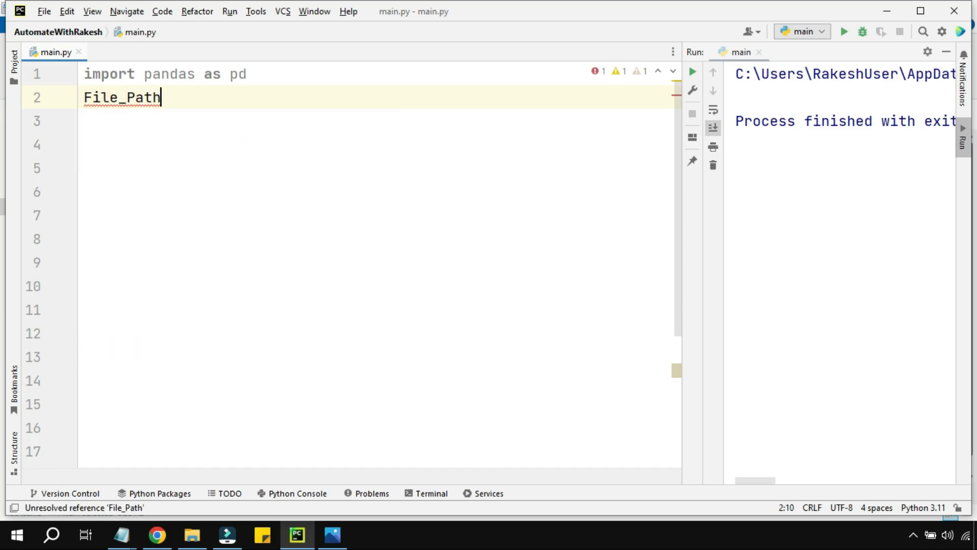
pyautogui.write('=')
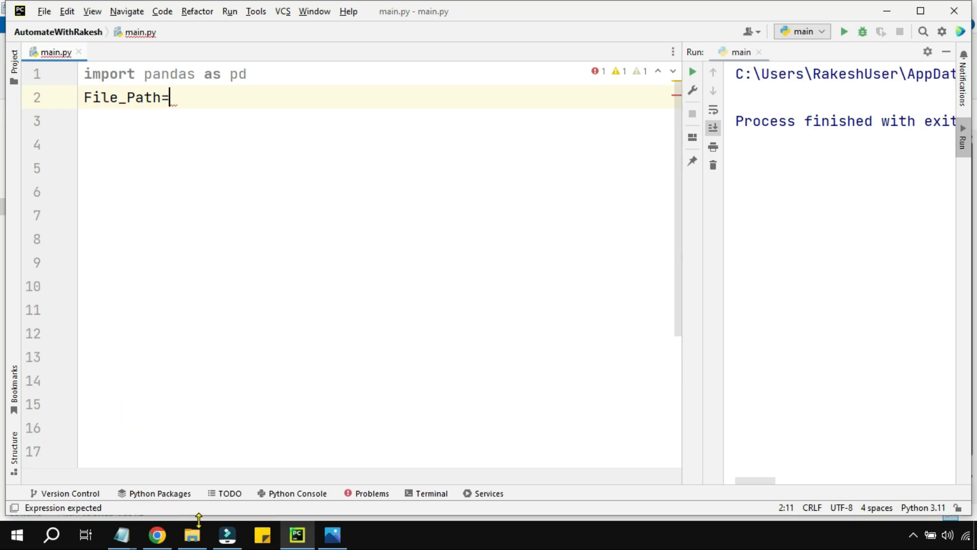
pyautogui.click(192, 535)
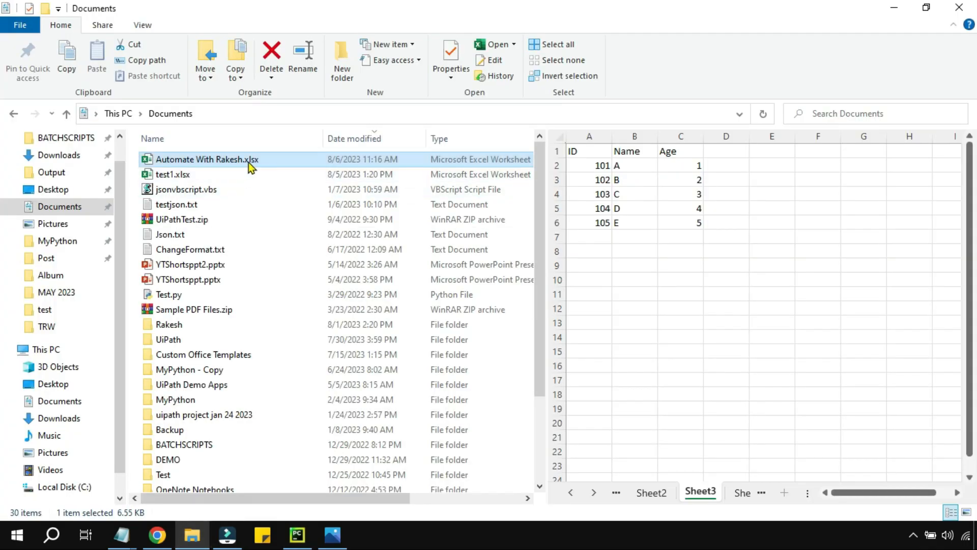
pyautogui.moveTo(243, 168)
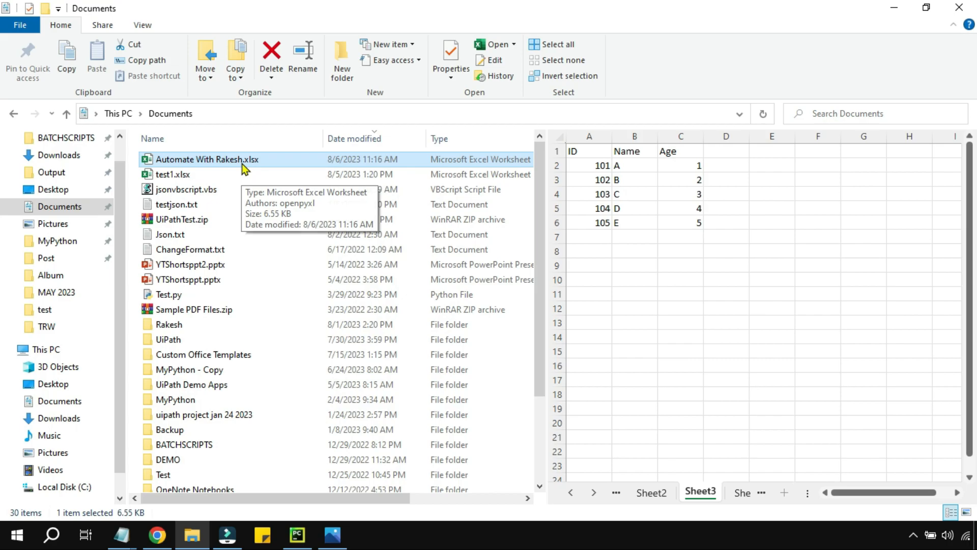
pyautogui.moveTo(237, 163)
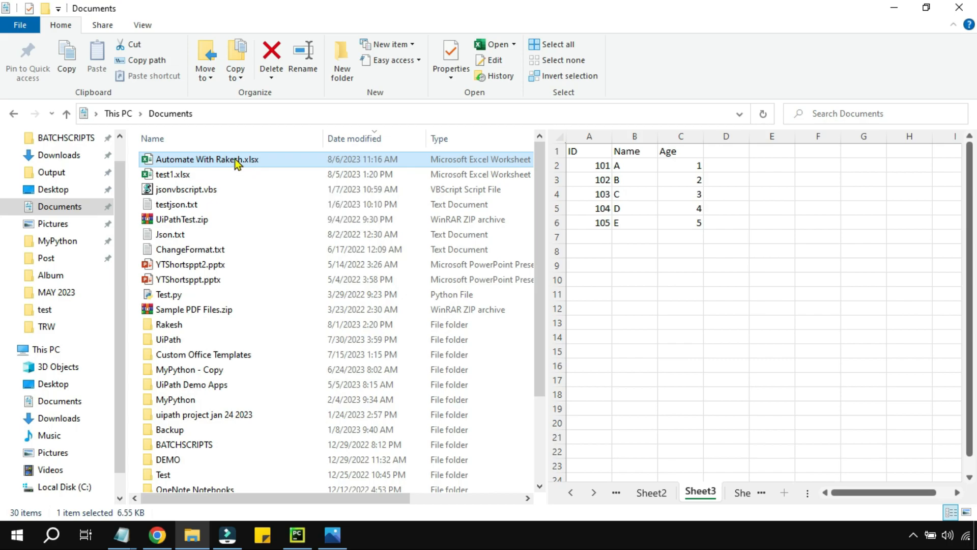
pyautogui.rightClick(206, 159)
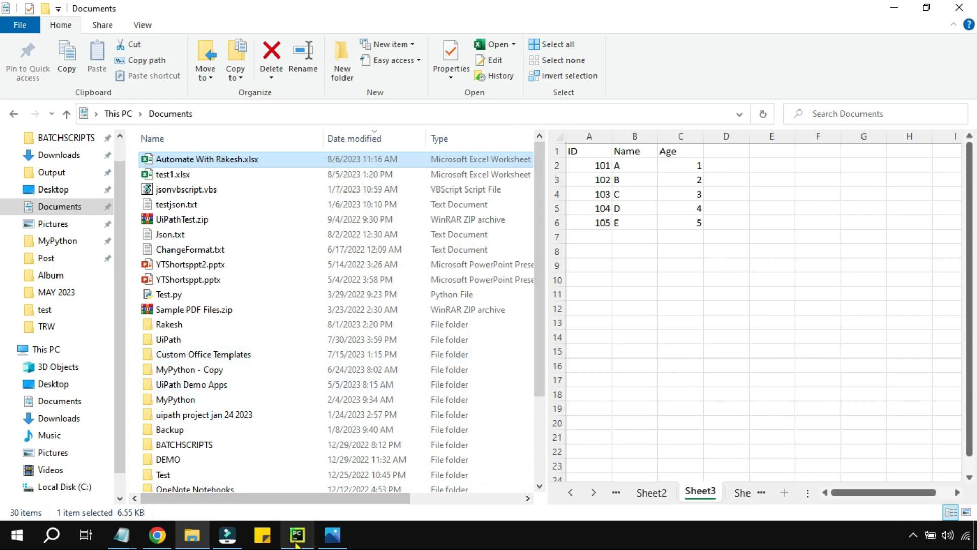
# Assign "C:\Users\RakeshUser\Documents\Automate With Rakesh.xlsx" to File_Path and run, hitting a unicode SyntaxError.
pyautogui.click(296, 534)
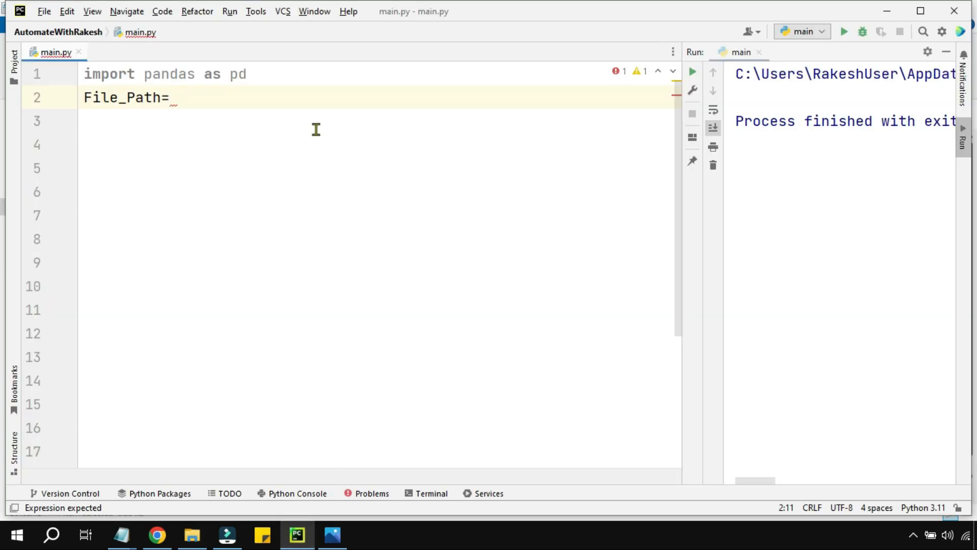
pyautogui.write('"C:\\Users\\RakeshUser\\Documents\\Automate With Rakesh.xlsx"')
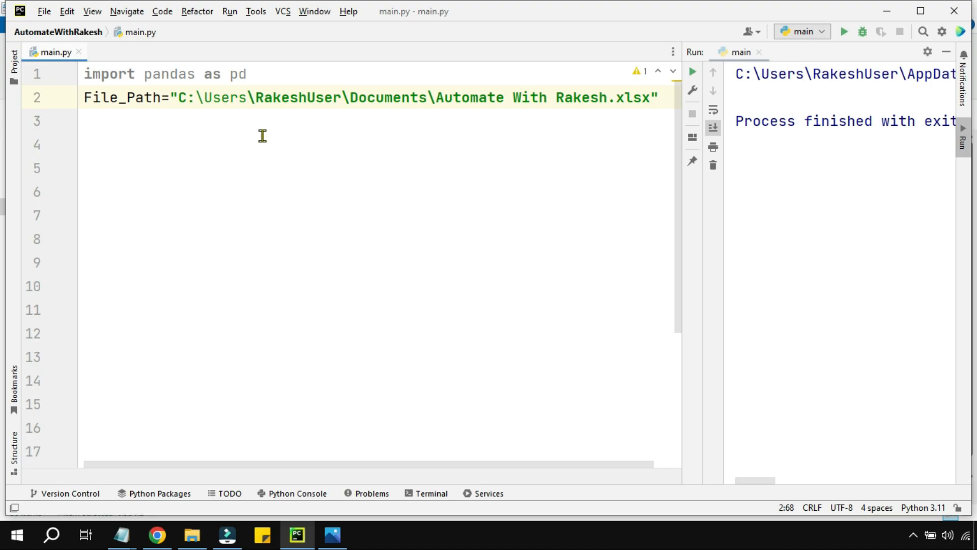
pyautogui.doubleClick(123, 98)
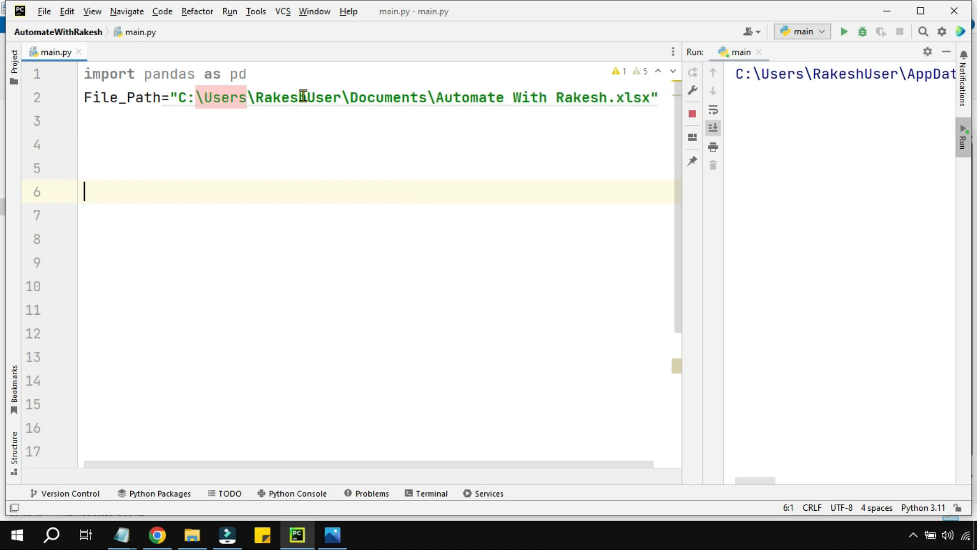
pyautogui.click(843, 31)
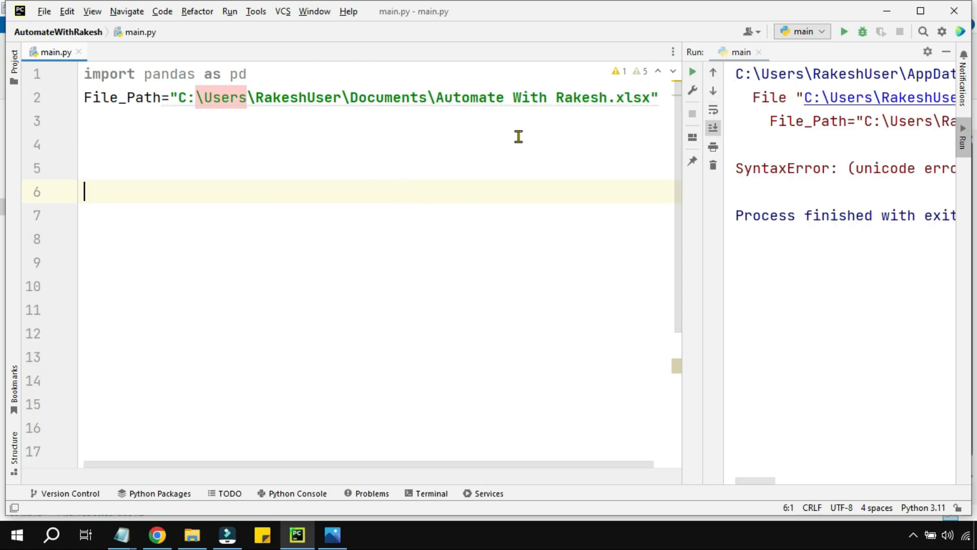
pyautogui.moveTo(683, 330)
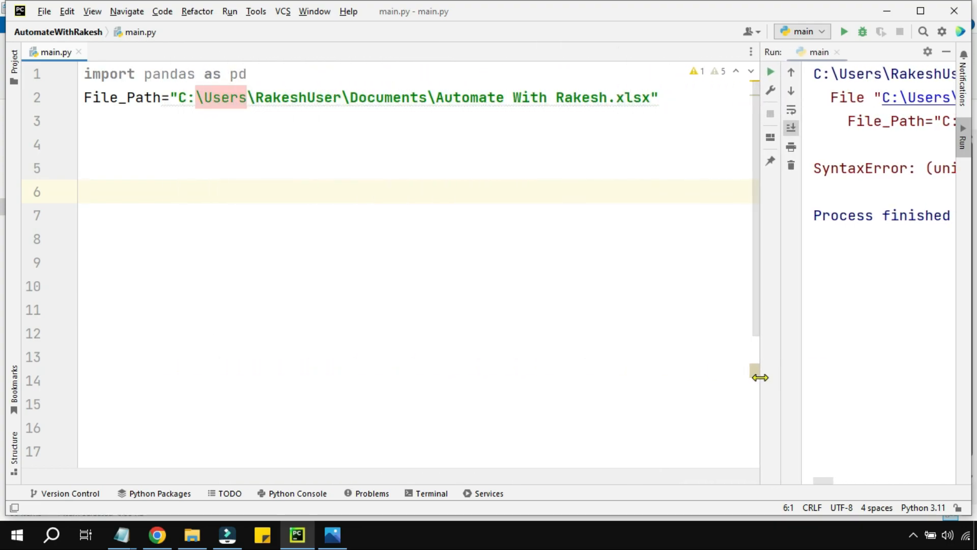
# Prefix the File_Path string with r to make it a raw string.
pyautogui.click(199, 98)
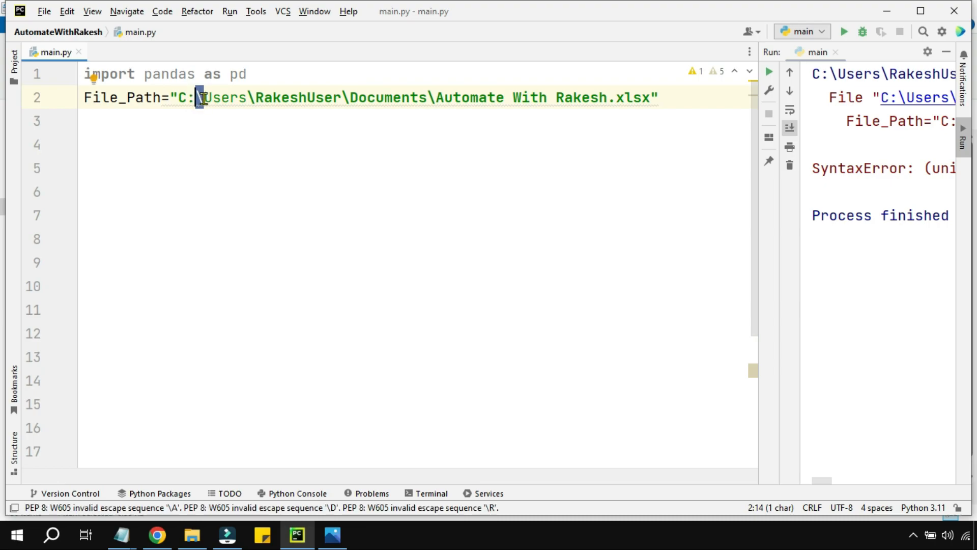
pyautogui.moveTo(182, 179)
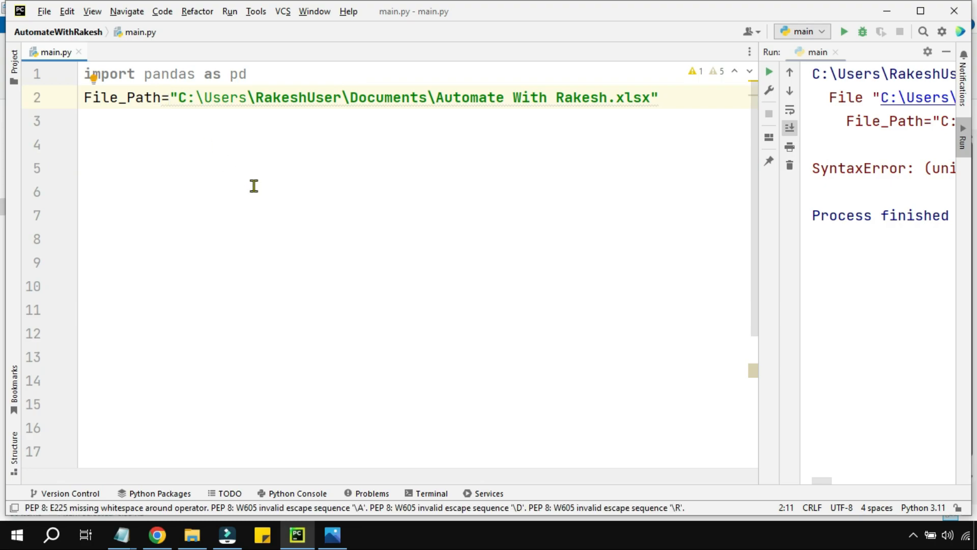
pyautogui.write('r')
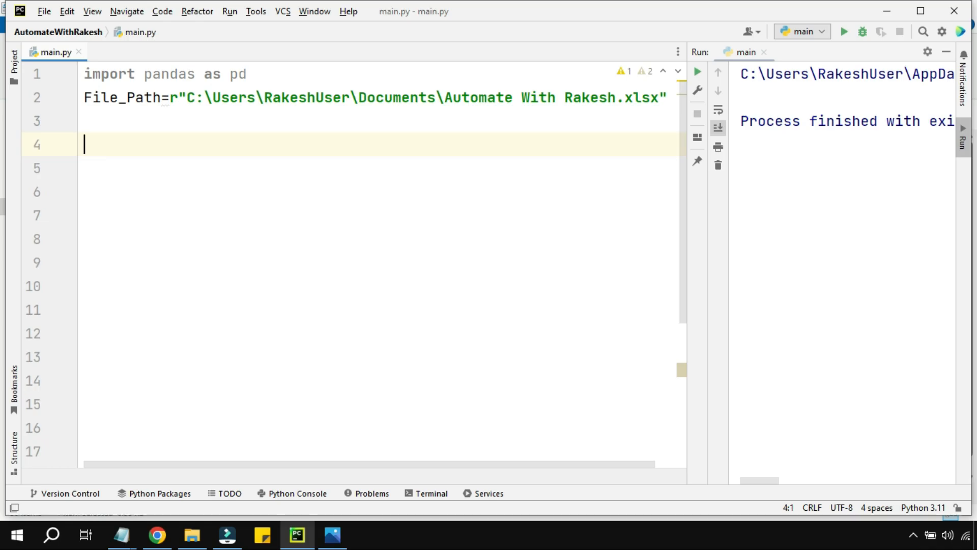
# Add the line A=pd.read_excel(File_Path) and run the script.
pyautogui.write('A')
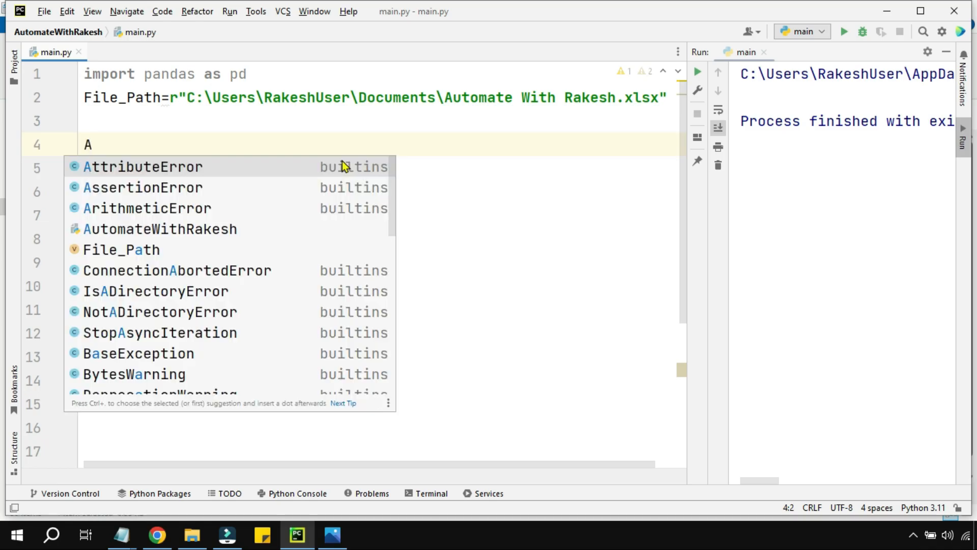
pyautogui.write('=pd')
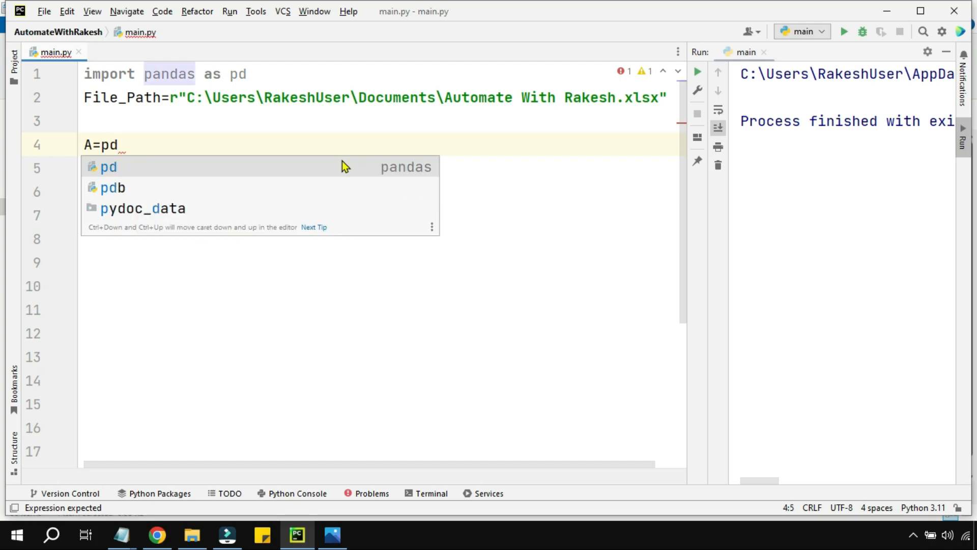
pyautogui.write('.')
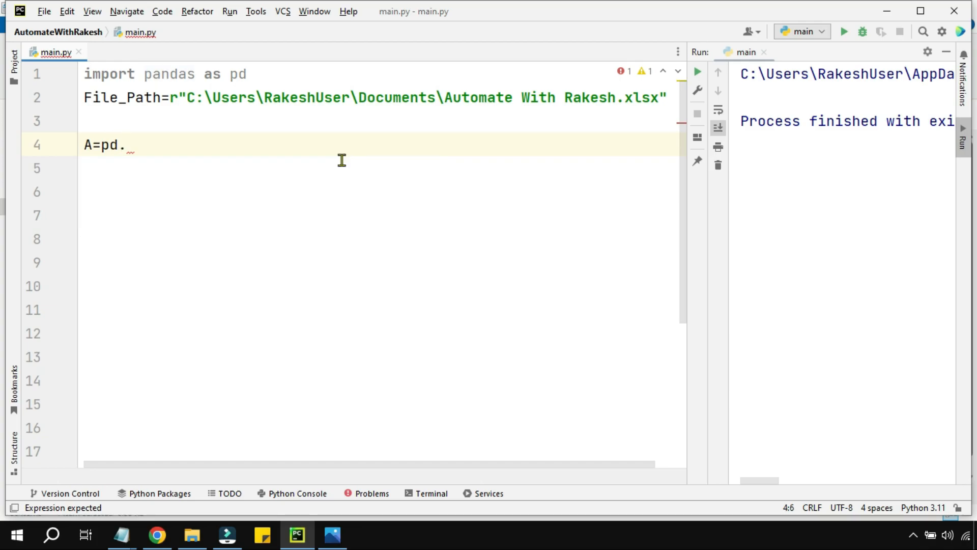
pyautogui.write('read_excel')
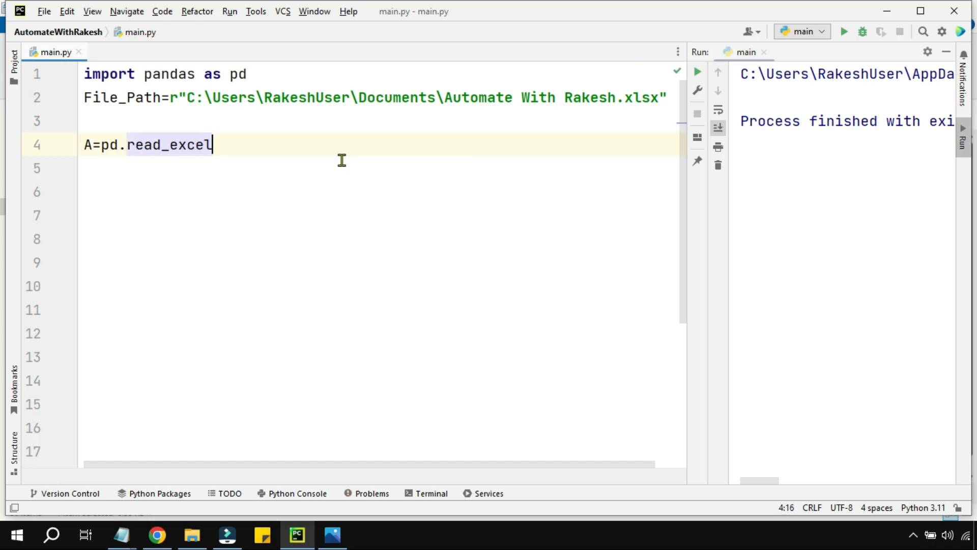
pyautogui.write('(')
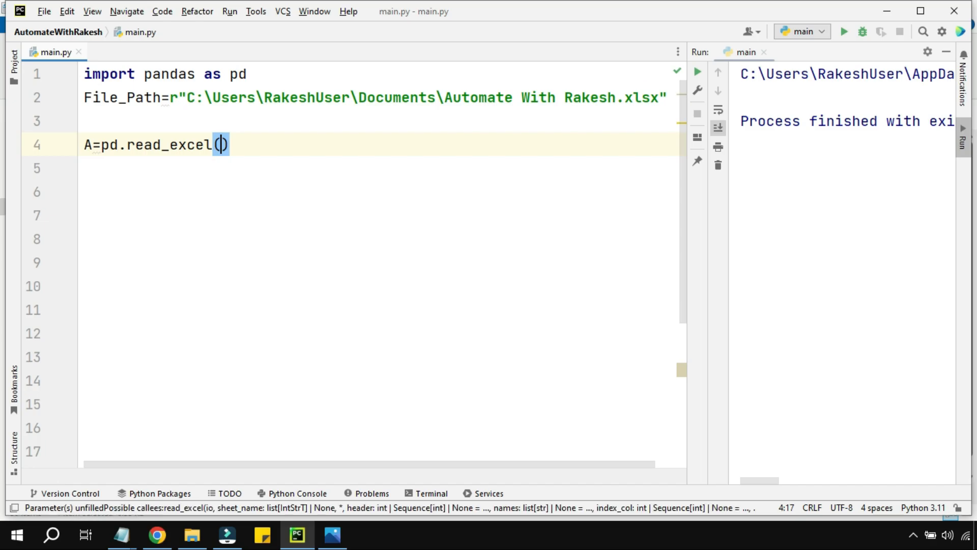
pyautogui.write('File_Path')
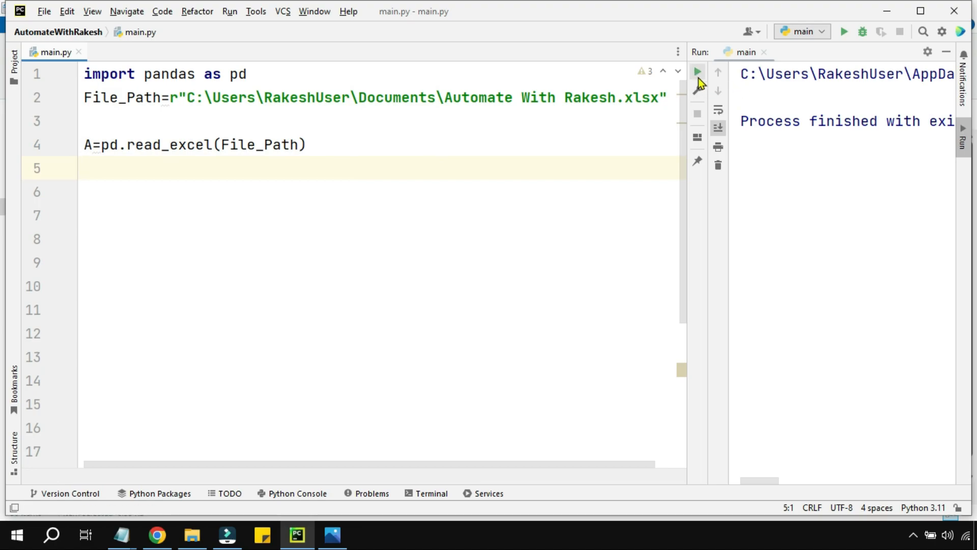
pyautogui.click(696, 71)
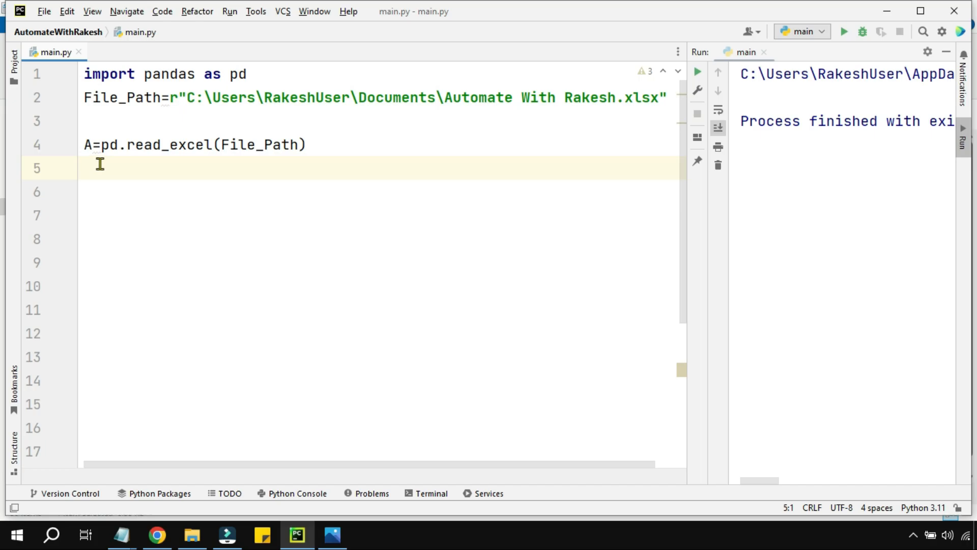
# Add print(A) and run the script, which prints an Empty DataFrame with no columns.
pyautogui.write('p')
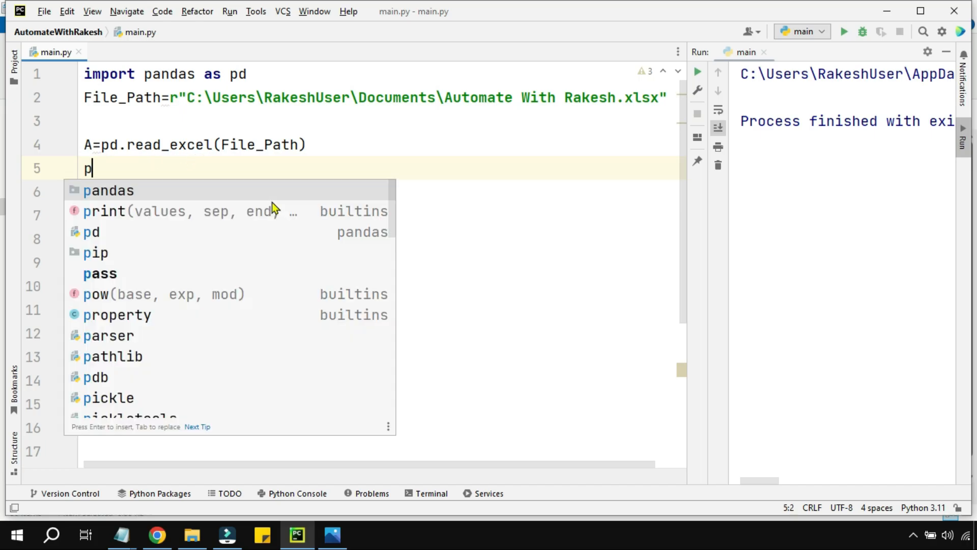
pyautogui.write('rint(A)')
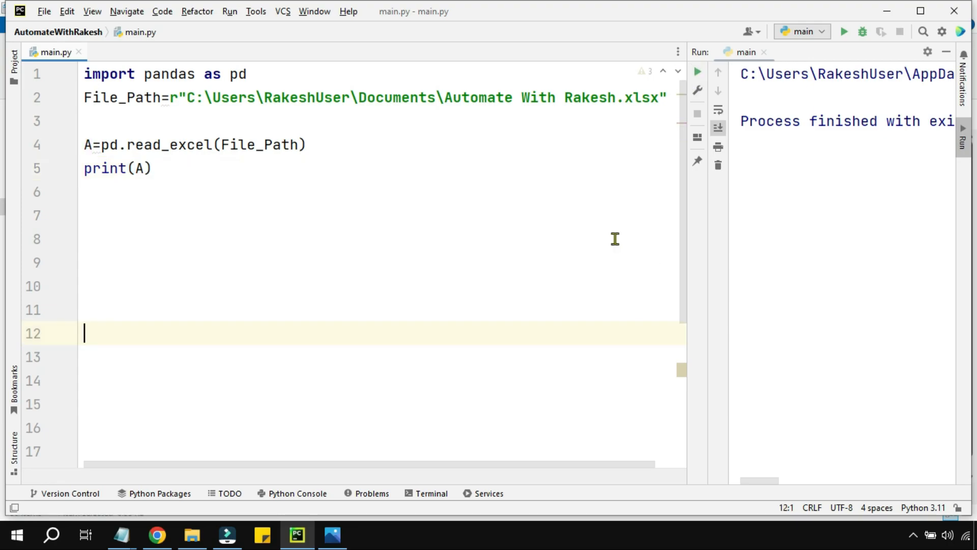
pyautogui.click(842, 31)
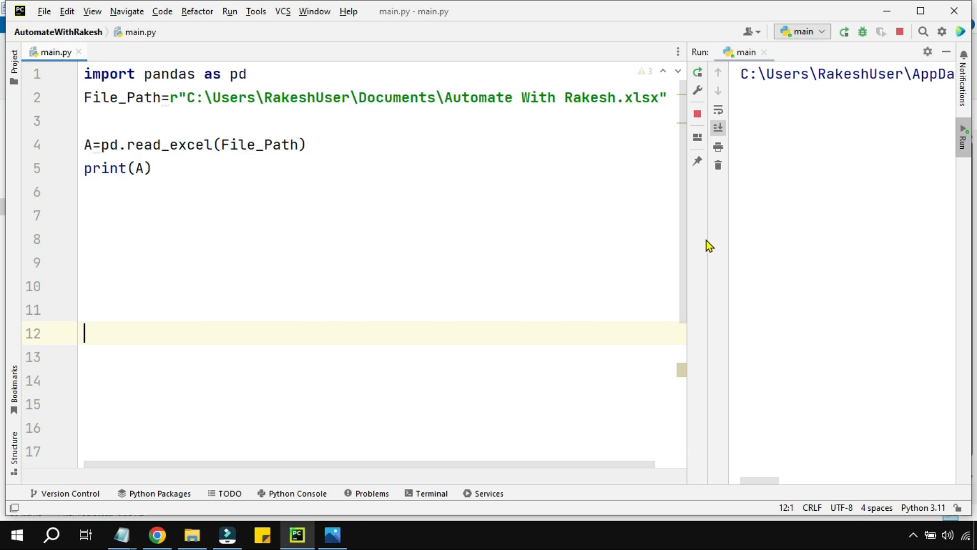
pyautogui.click(842, 32)
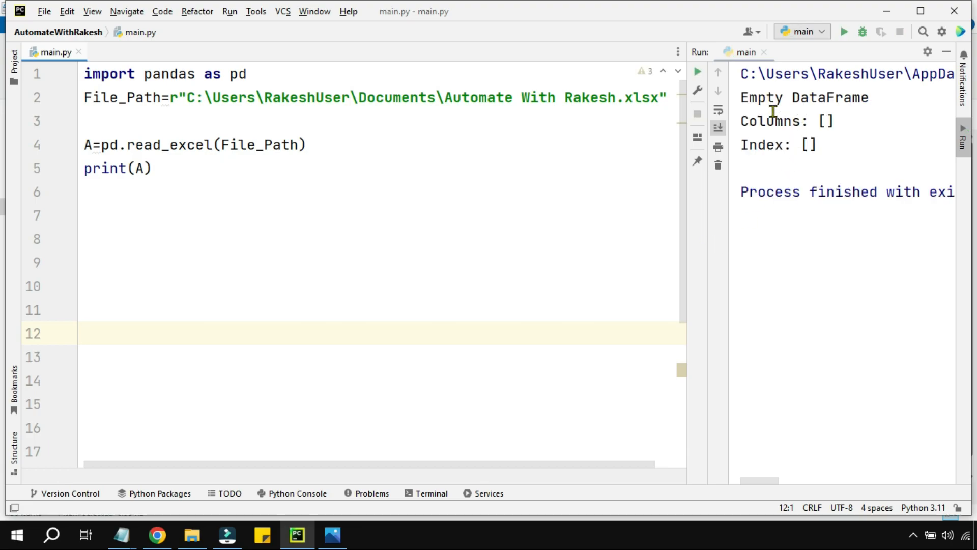
pyautogui.doubleClick(783, 121)
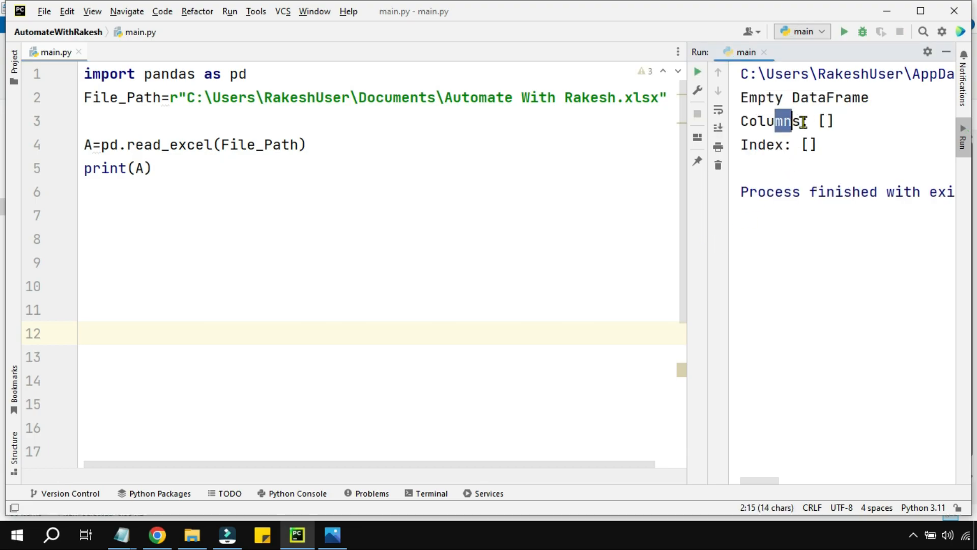
# Check Sheet2 and Sheet4 are empty in the workbook preview and confirm the data sits on Sheet3.
pyautogui.click(191, 534)
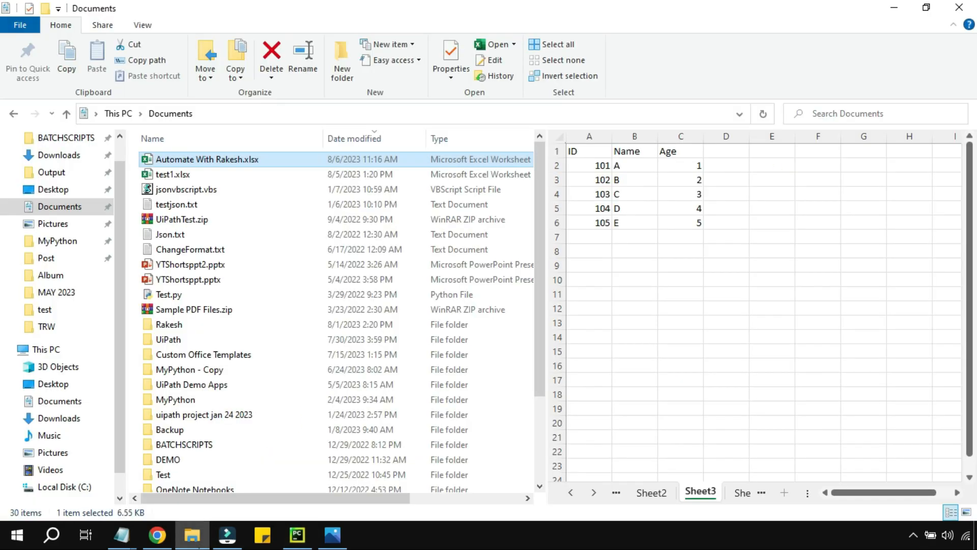
pyautogui.click(650, 492)
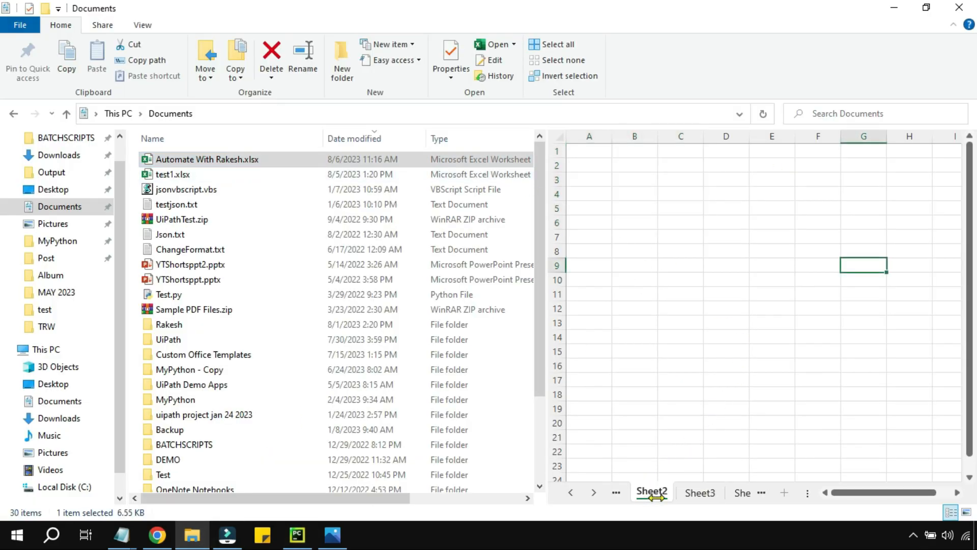
pyautogui.click(700, 492)
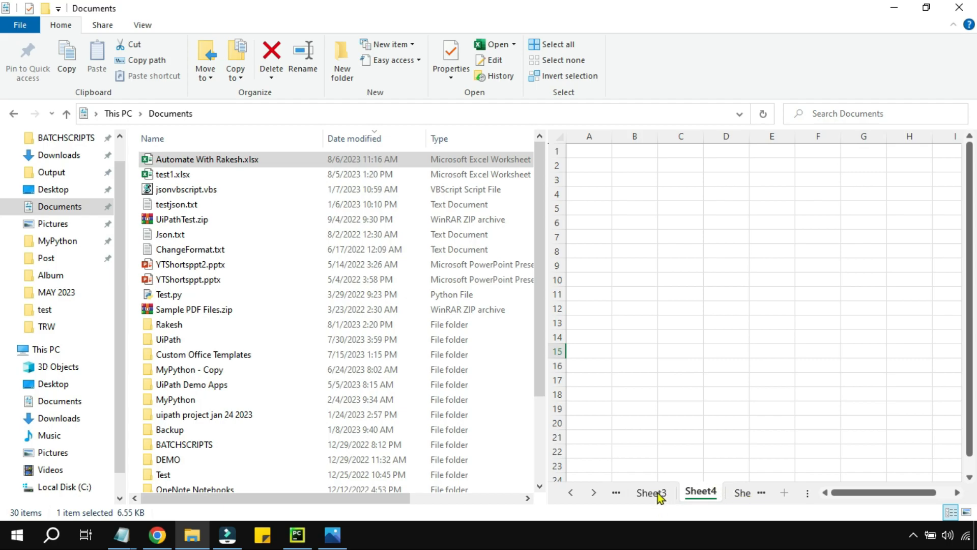
pyautogui.click(651, 493)
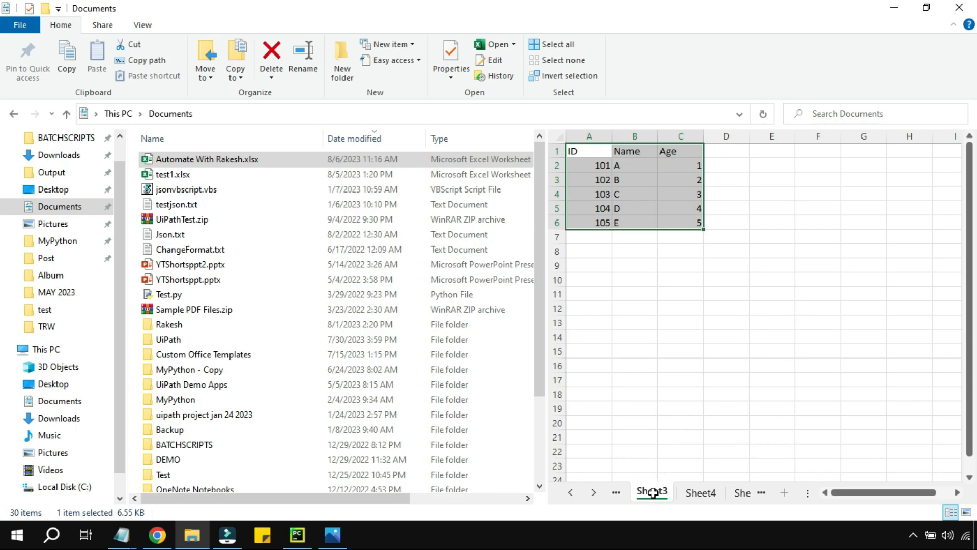
pyautogui.moveTo(655, 497)
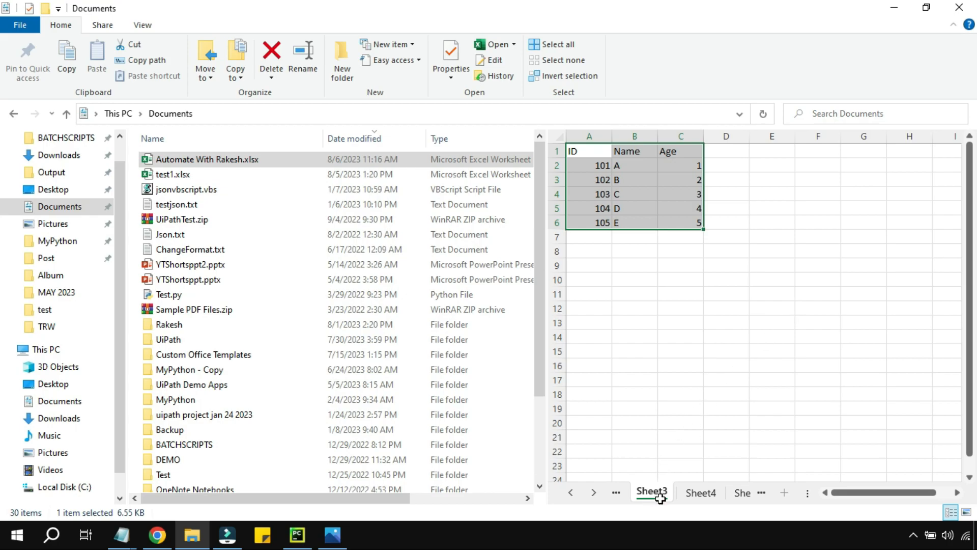
pyautogui.moveTo(734, 238)
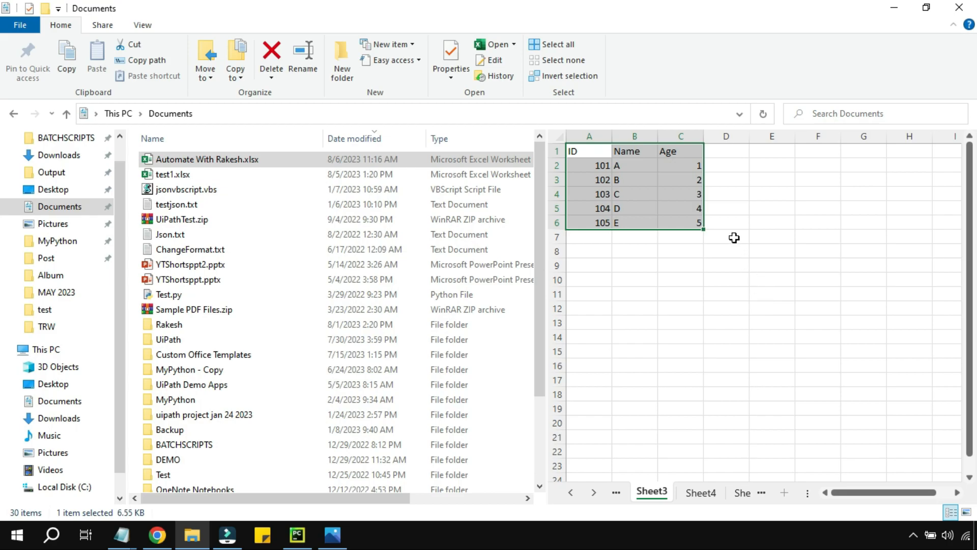
pyautogui.click(297, 534)
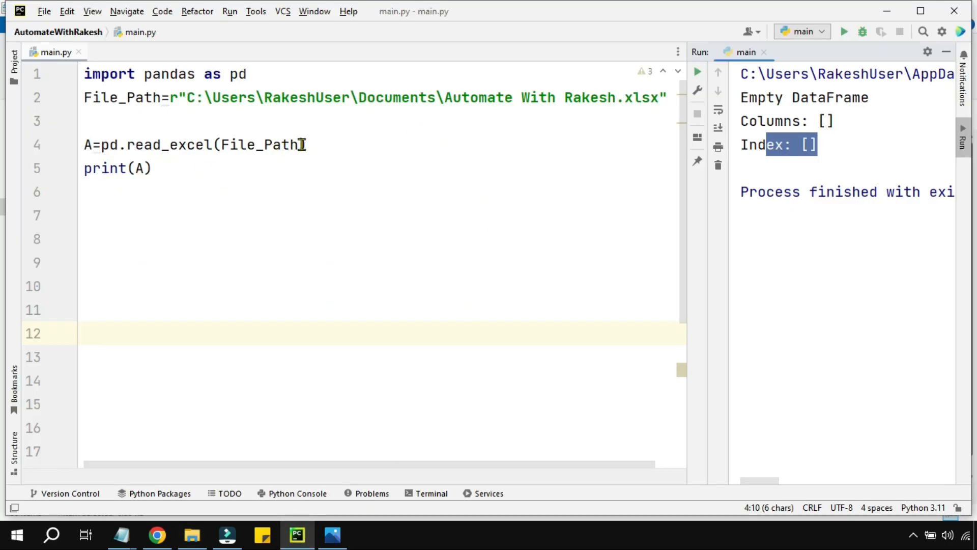
# Pass 'Sheet3' as the second argument of pd.read_excel.
pyautogui.write(',')
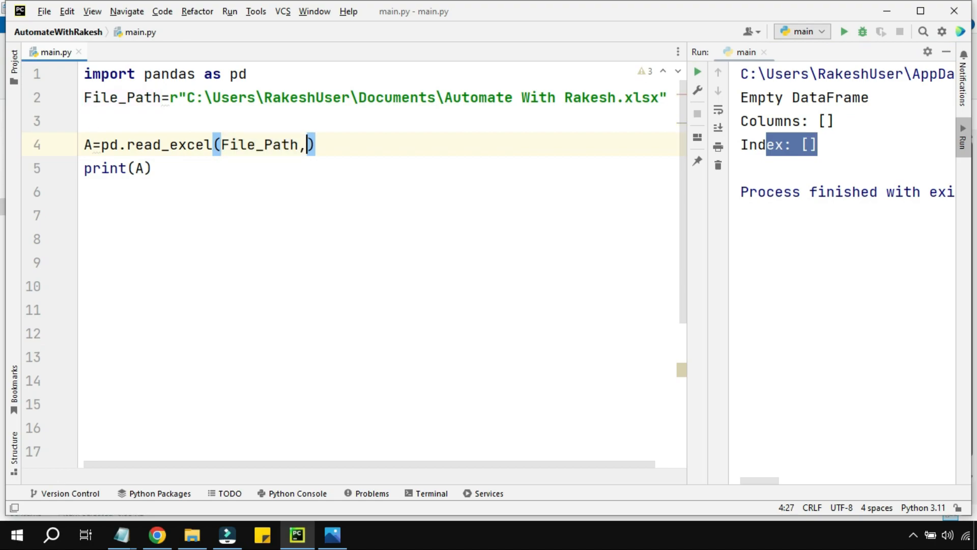
pyautogui.write("'S'")
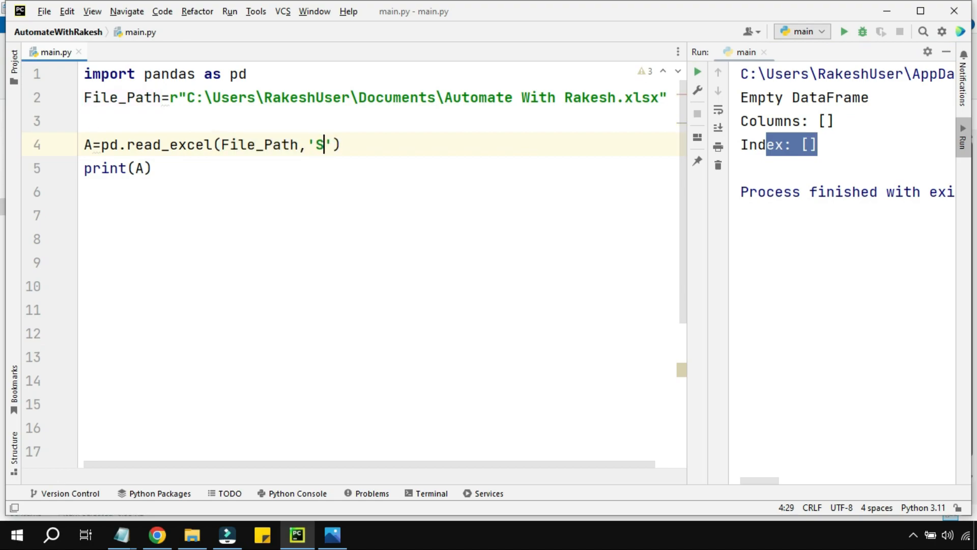
pyautogui.write('heet3')
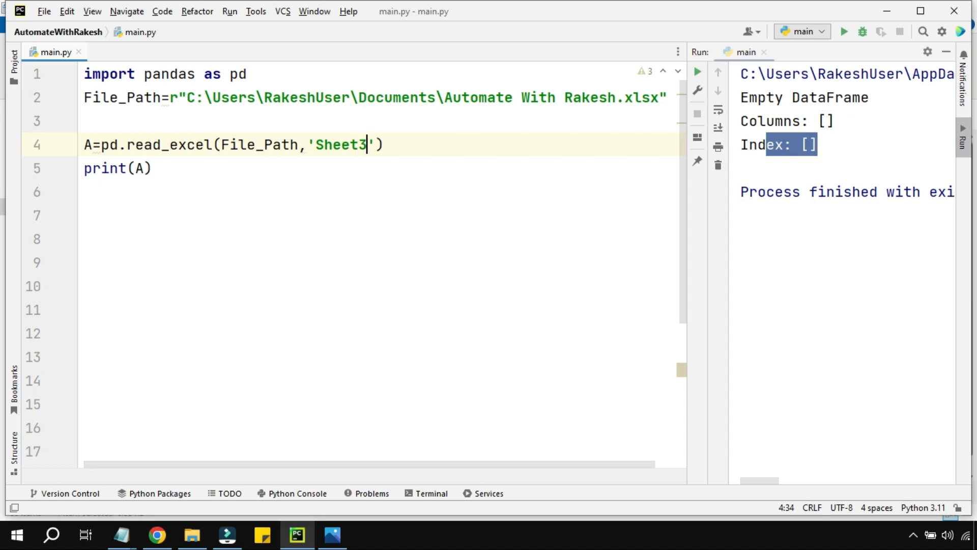
pyautogui.click(85, 238)
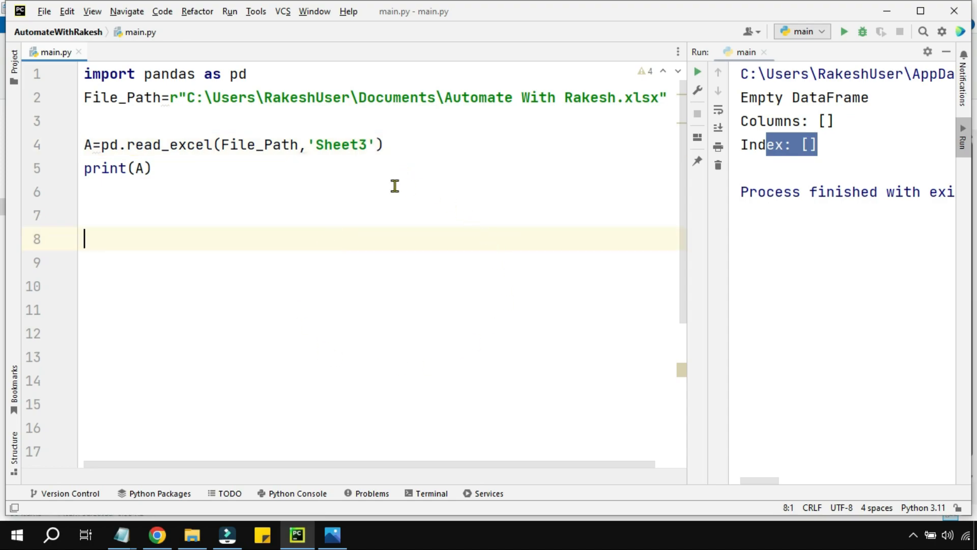
# Review the read_excel arguments and run the script, printing the ID, Name and Age table.
pyautogui.doubleClick(259, 143)
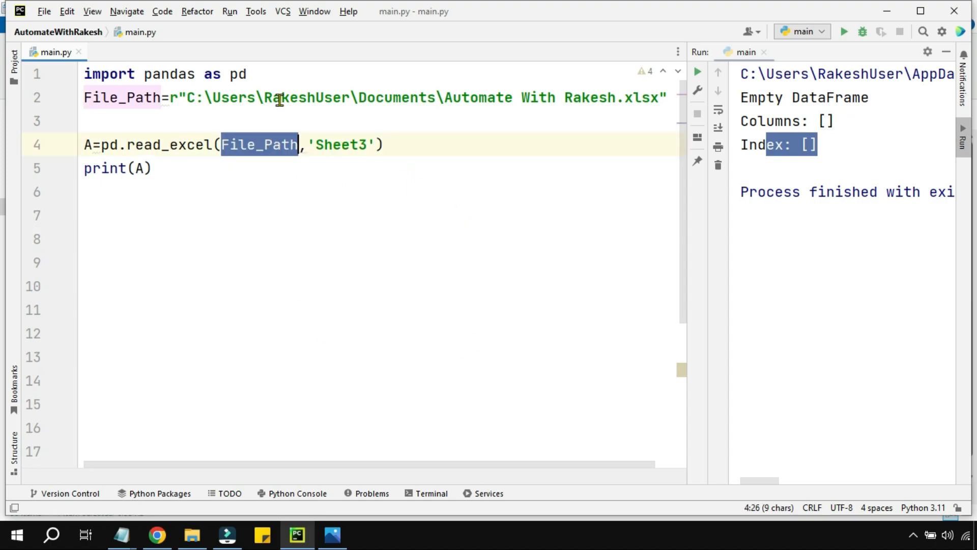
pyautogui.doubleClick(340, 143)
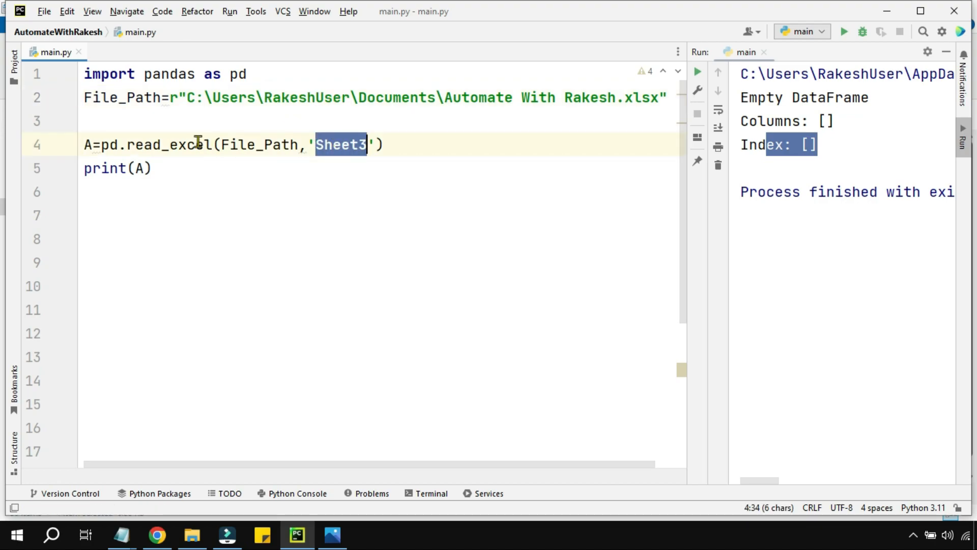
pyautogui.click(86, 143)
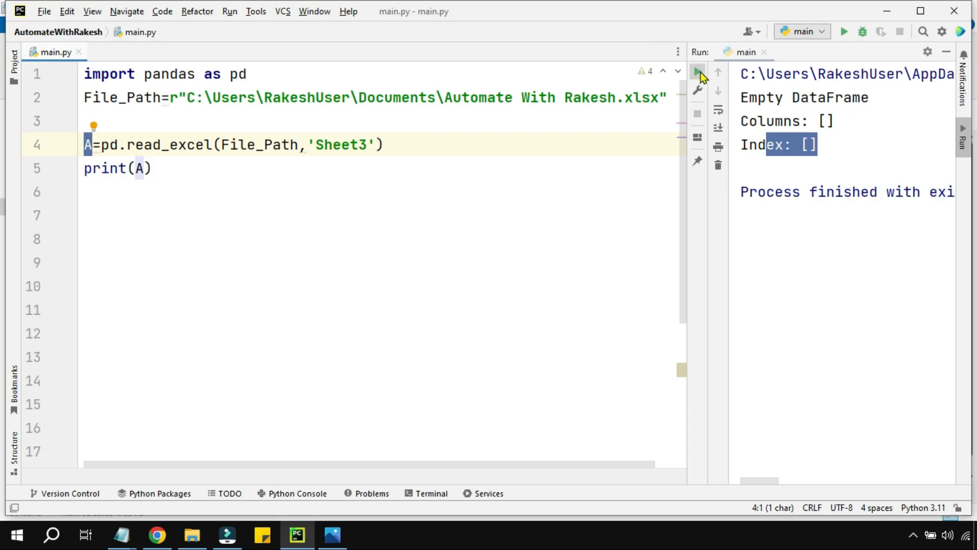
pyautogui.click(696, 72)
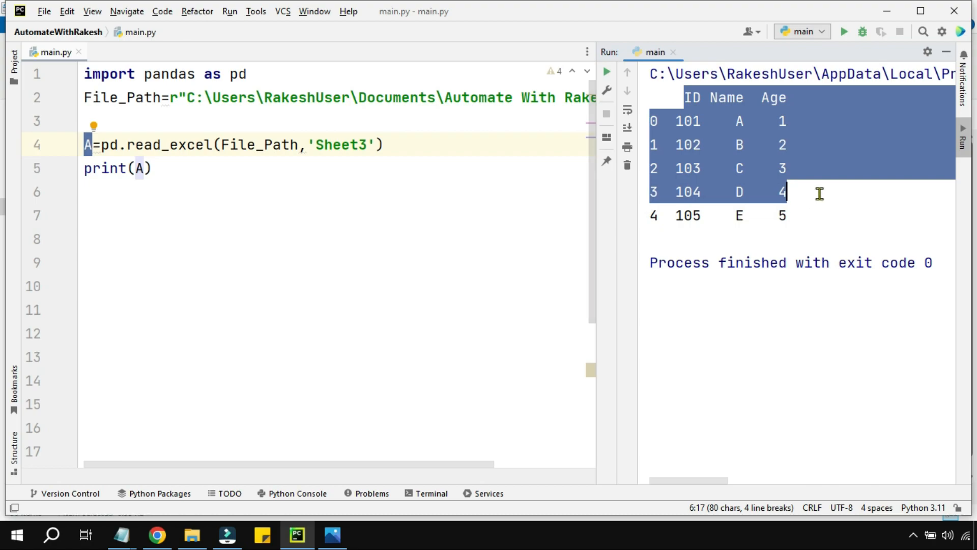
# Change the print line to print(A.to_string(index=False)).
pyautogui.click(656, 121)
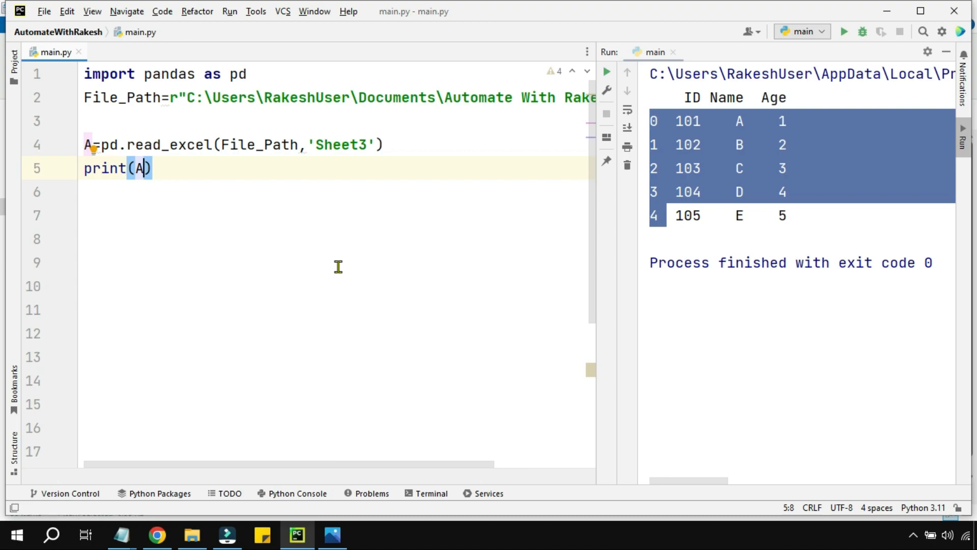
pyautogui.write('.to_string(in')
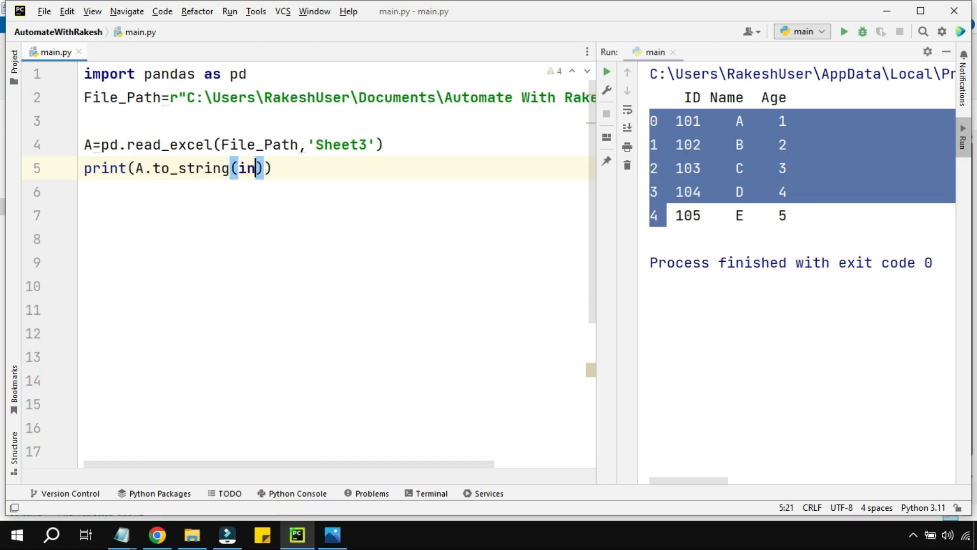
pyautogui.write('dex')
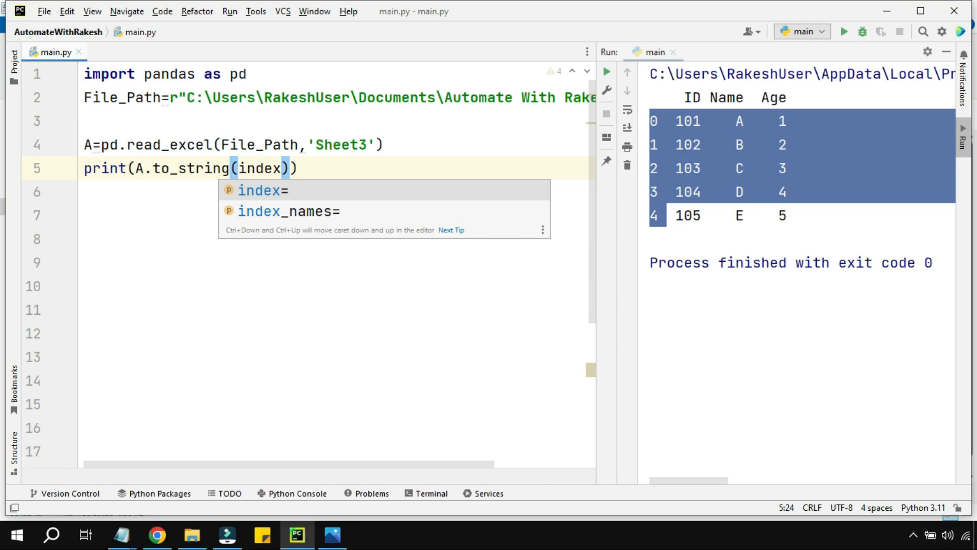
pyautogui.write('=Fa')
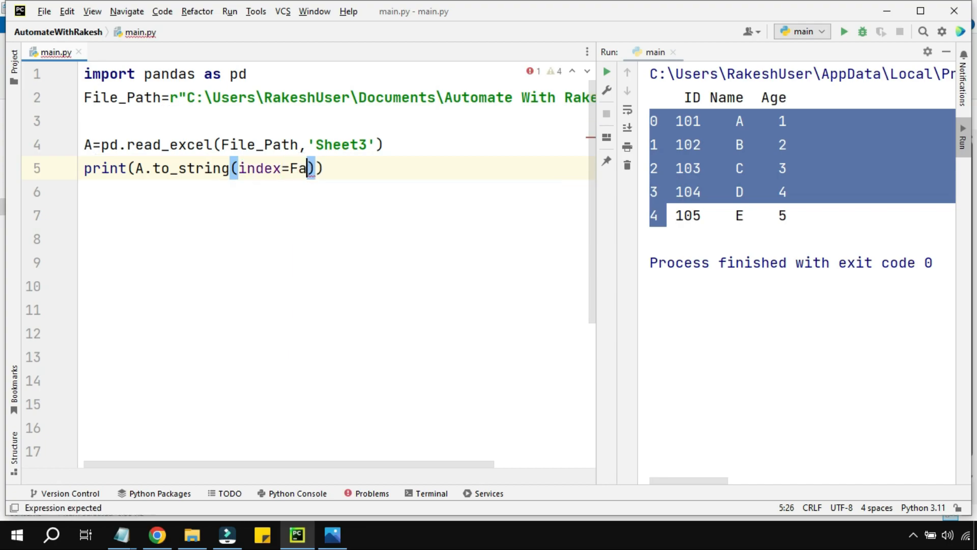
pyautogui.write('lse')
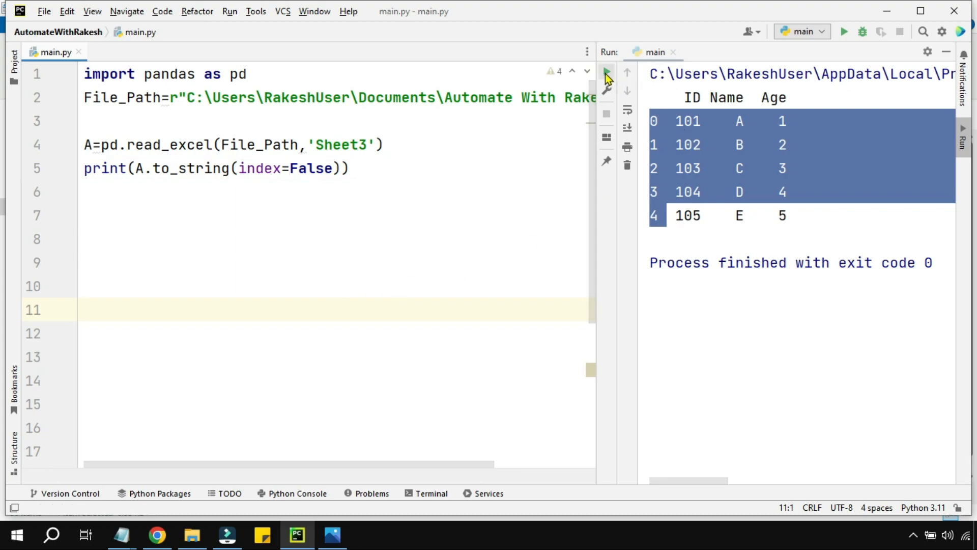
# Run the script so the Sheet3 table prints without the index column.
pyautogui.click(605, 74)
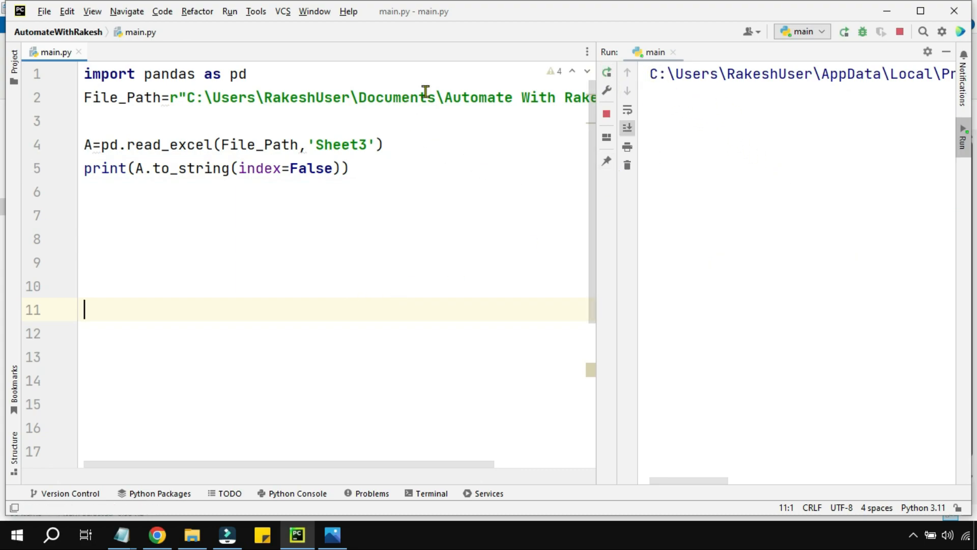
pyautogui.moveTo(676, 171)
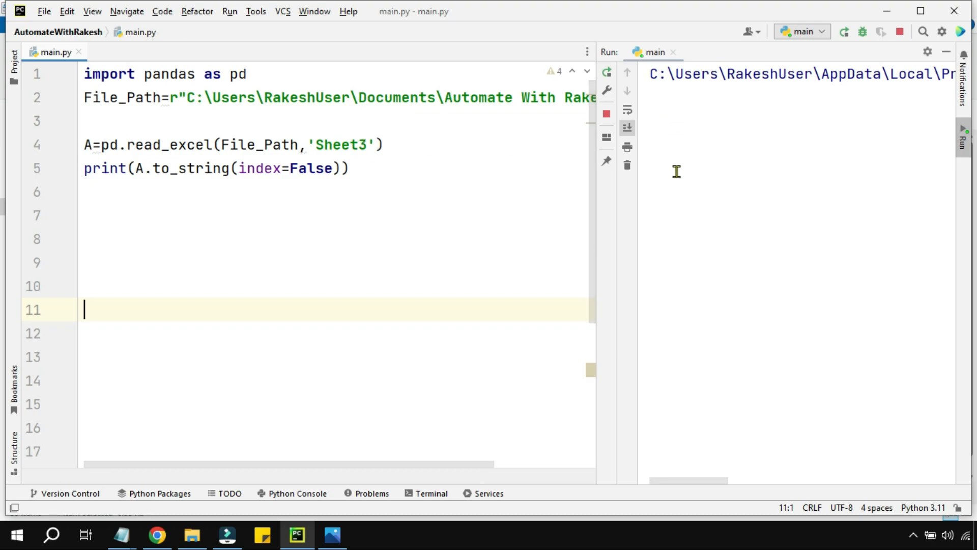
pyautogui.click(843, 32)
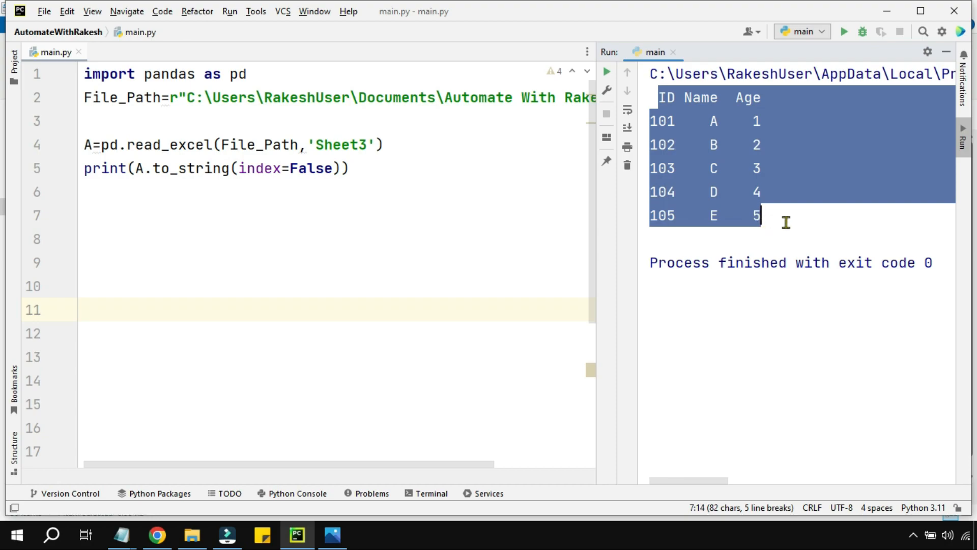
pyautogui.moveTo(533, 247)
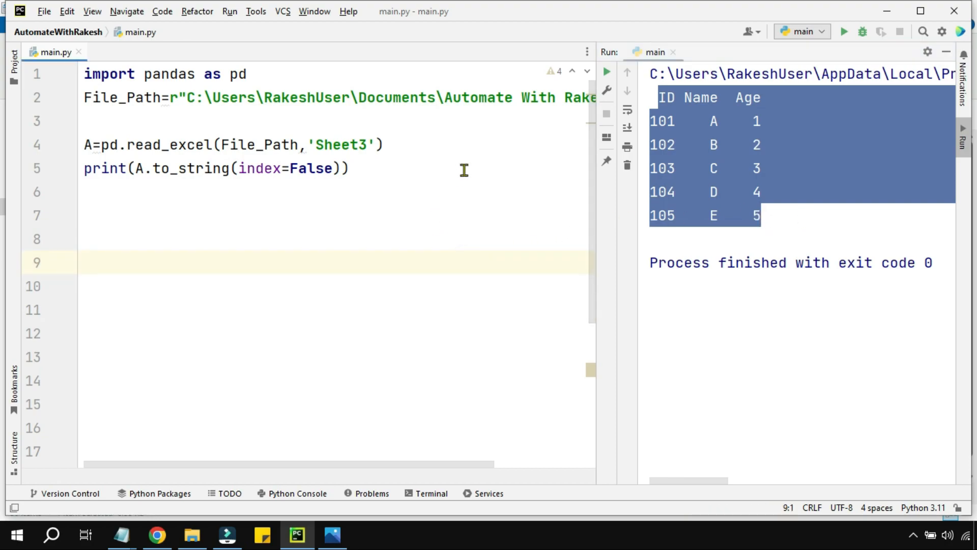
pyautogui.moveTo(421, 231)
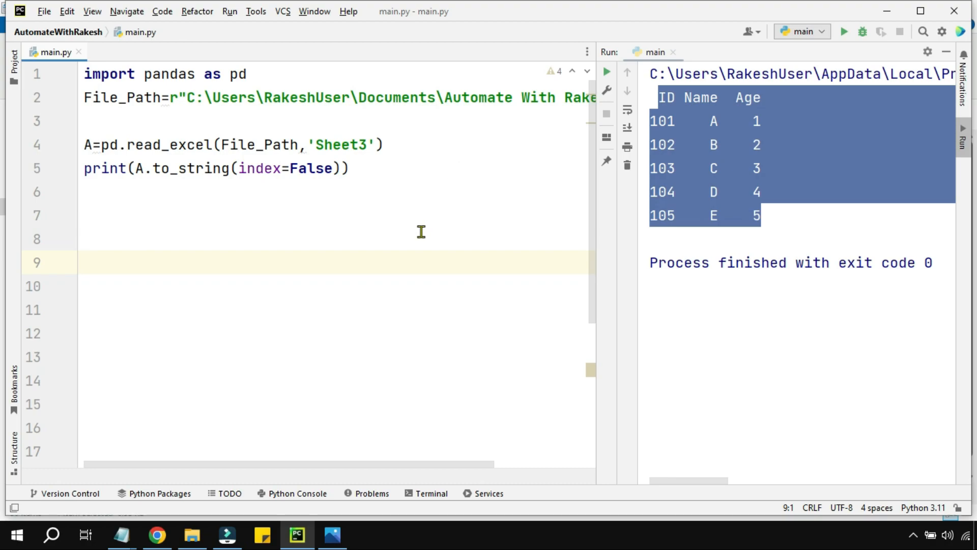